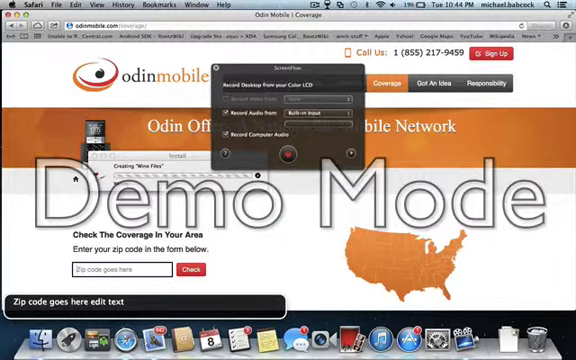
Step: Enter zip code 97321 in the coverage lookup field
text(97321)
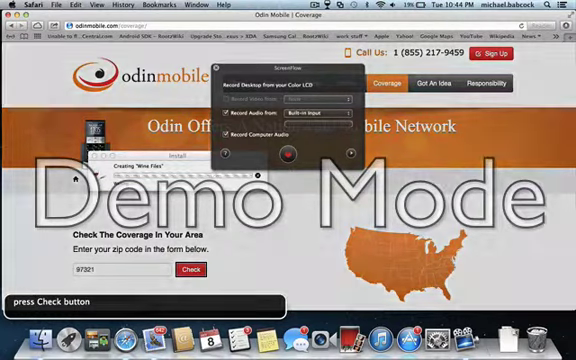
Step: Submit the 97321 coverage check, then enter 59912 in the zip field for a second lookup
click(188, 268)
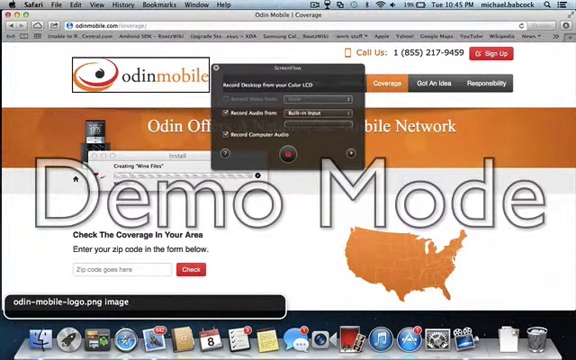
click(124, 270)
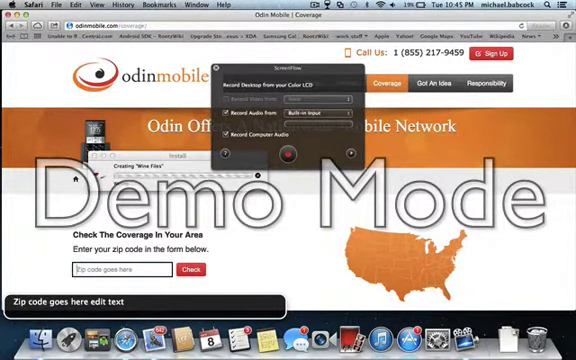
text(59912)
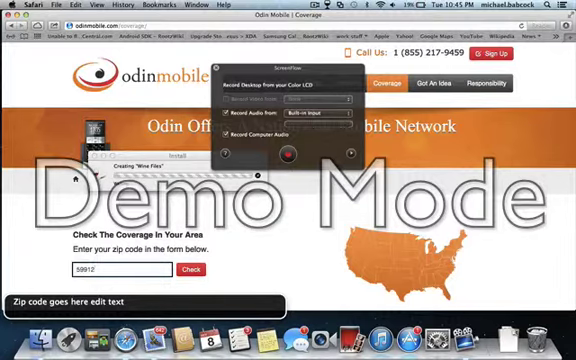